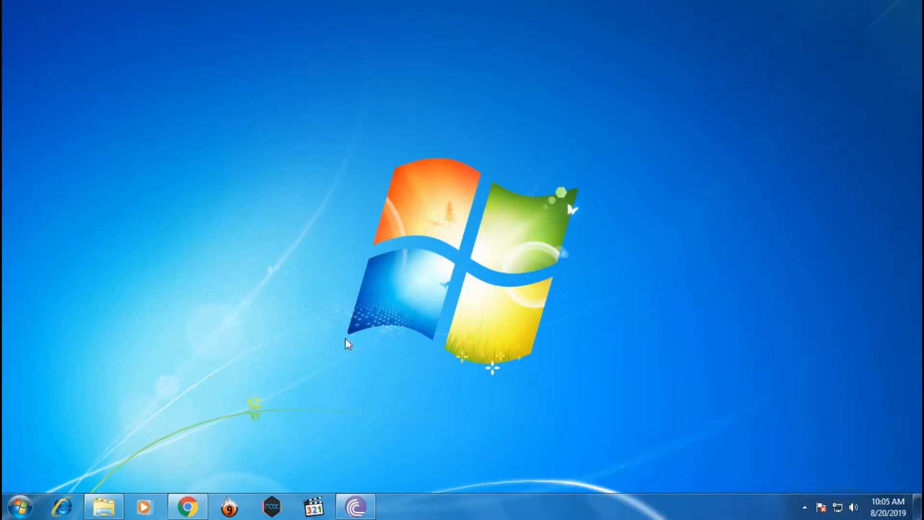
pyautogui.moveTo(121, 501)
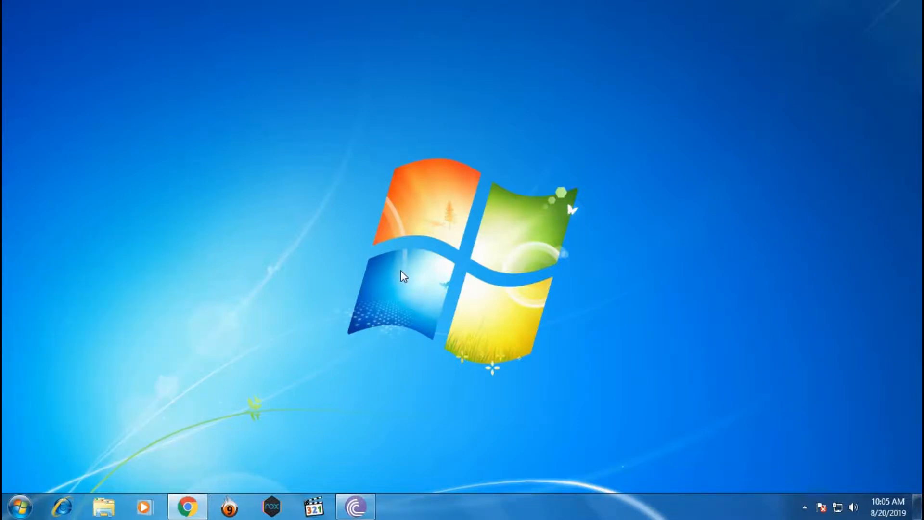
# - Browse from the desktop to Local Disk (C:) and bring up the options for Rufus 2.9.exe
pyautogui.rightClick(404, 276)
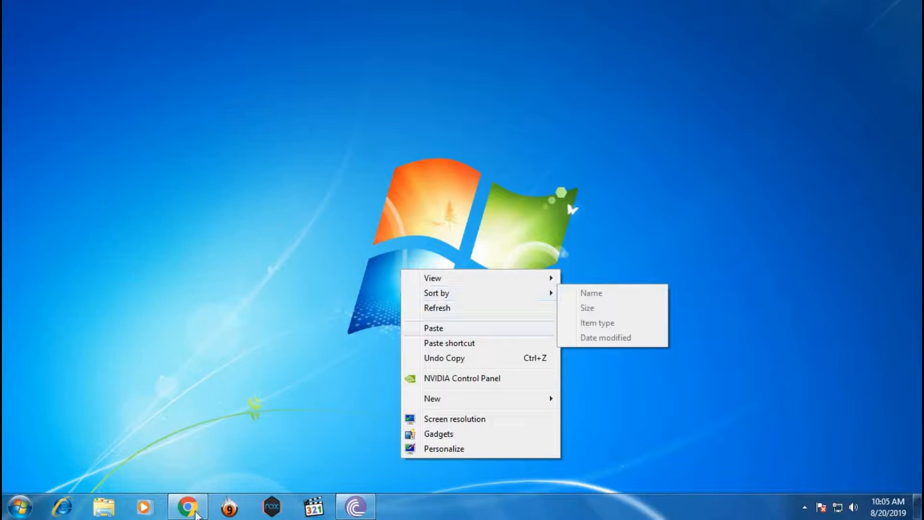
pyautogui.click(379, 401)
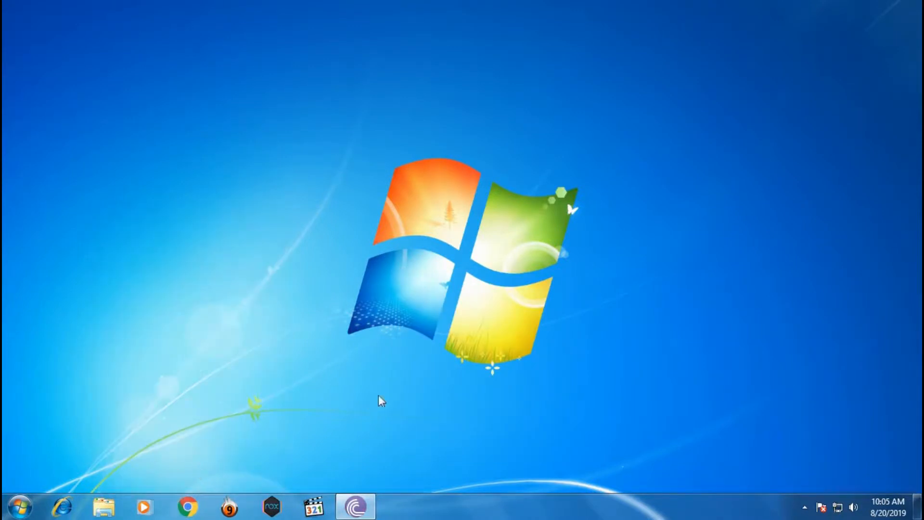
pyautogui.moveTo(112, 452)
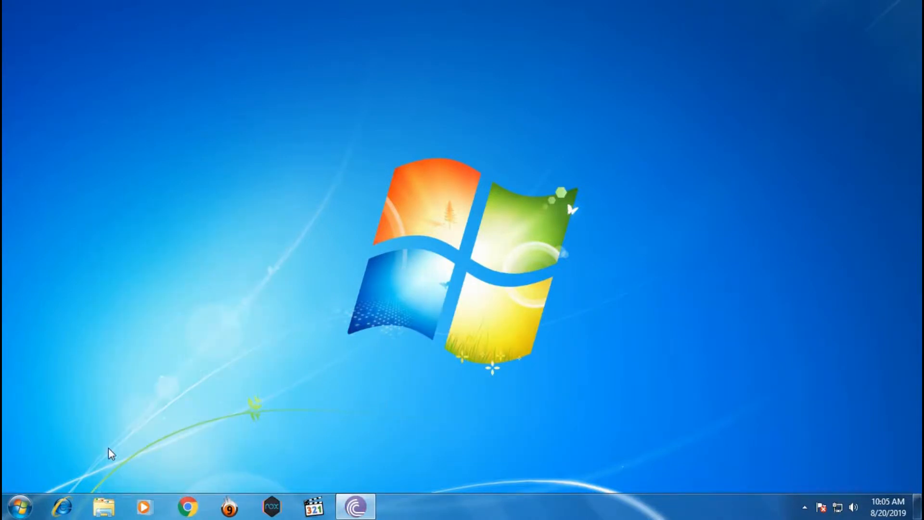
pyautogui.moveTo(378, 392)
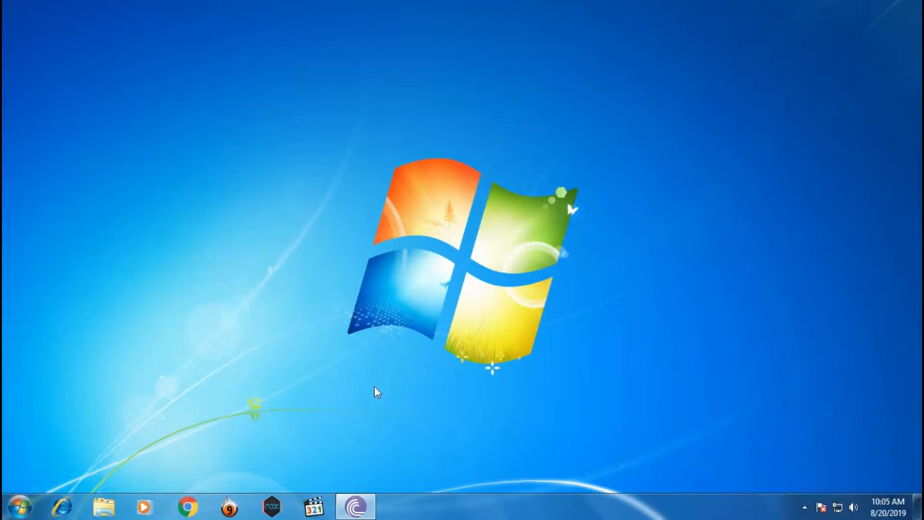
pyautogui.click(21, 507)
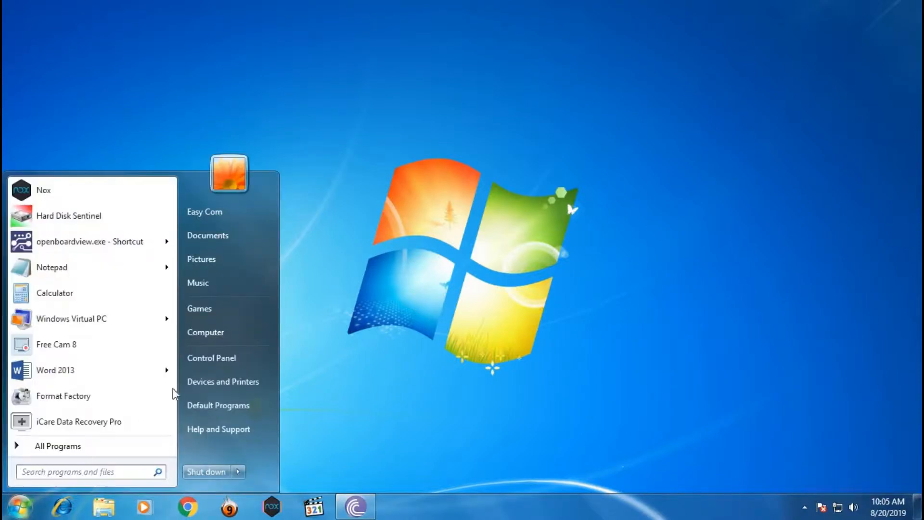
pyautogui.click(205, 331)
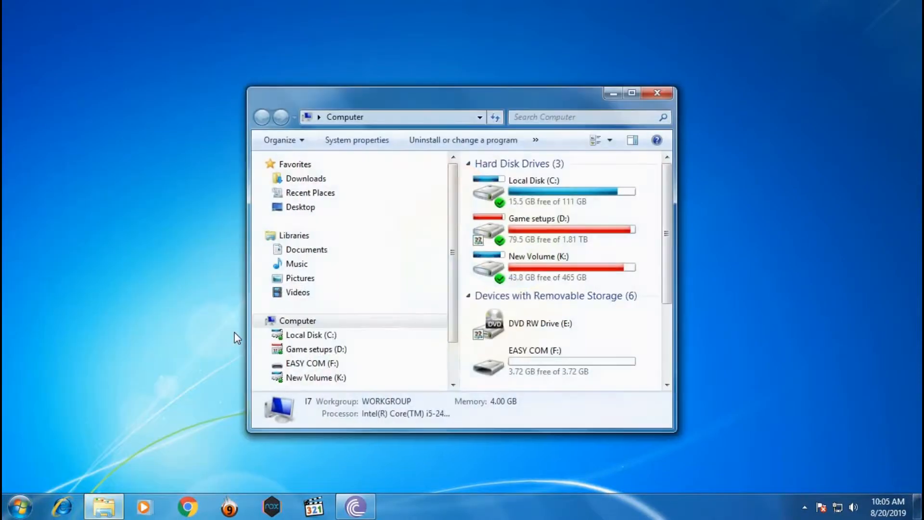
pyautogui.doubleClick(309, 335)
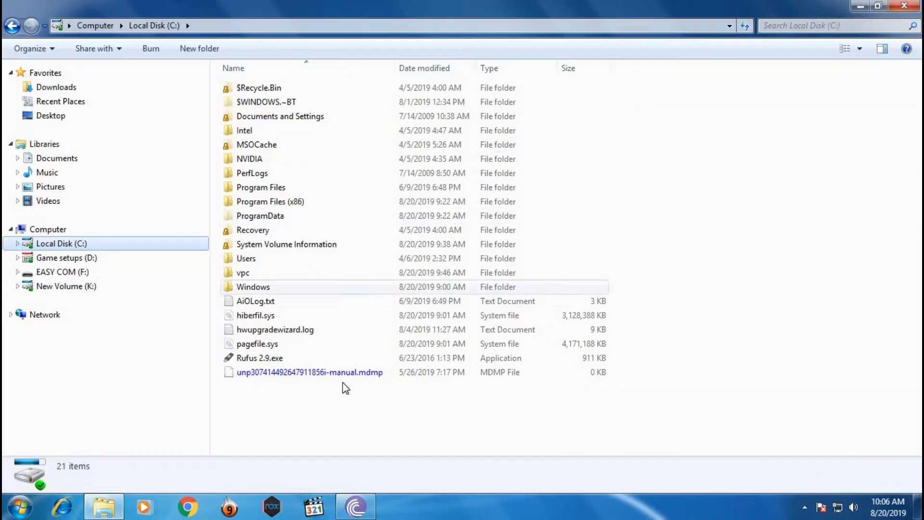
pyautogui.rightClick(259, 358)
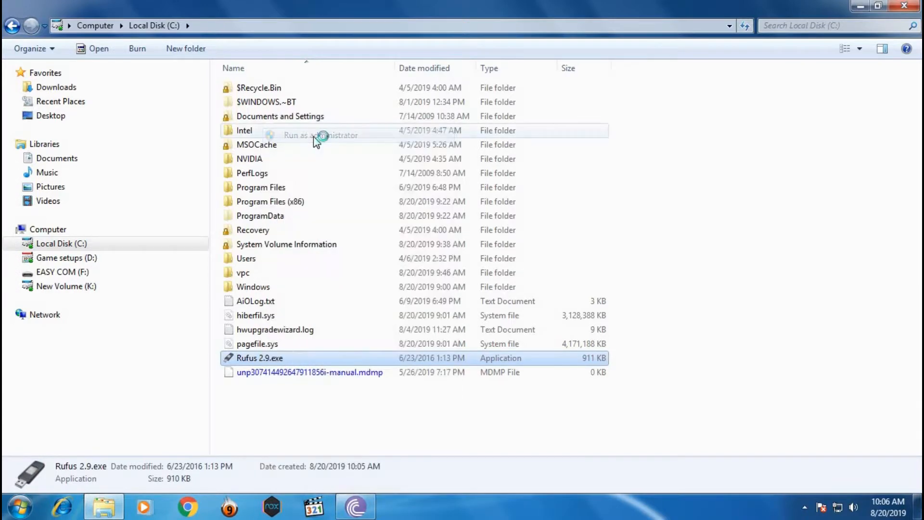
# - Run Rufus as administrator and review the device and partition scheme, leaving EASY COM (F:) and MBR
pyautogui.click(320, 135)
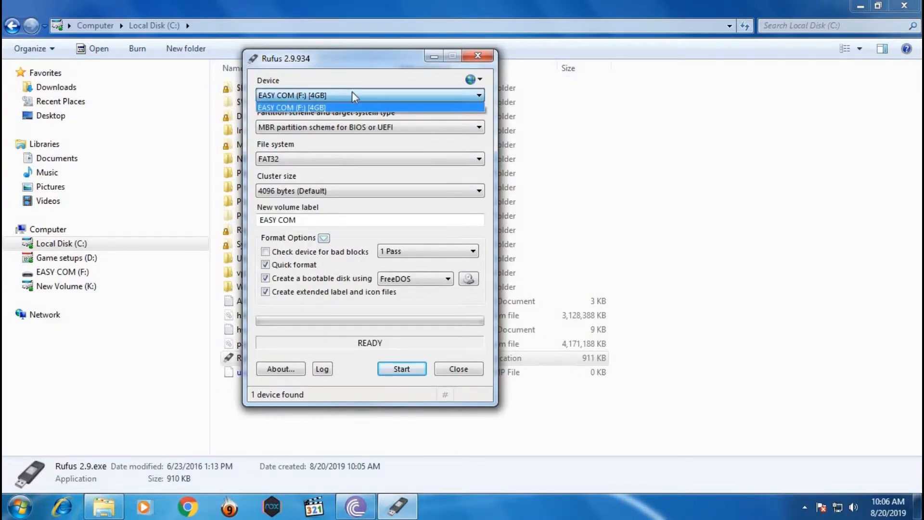
pyautogui.click(291, 107)
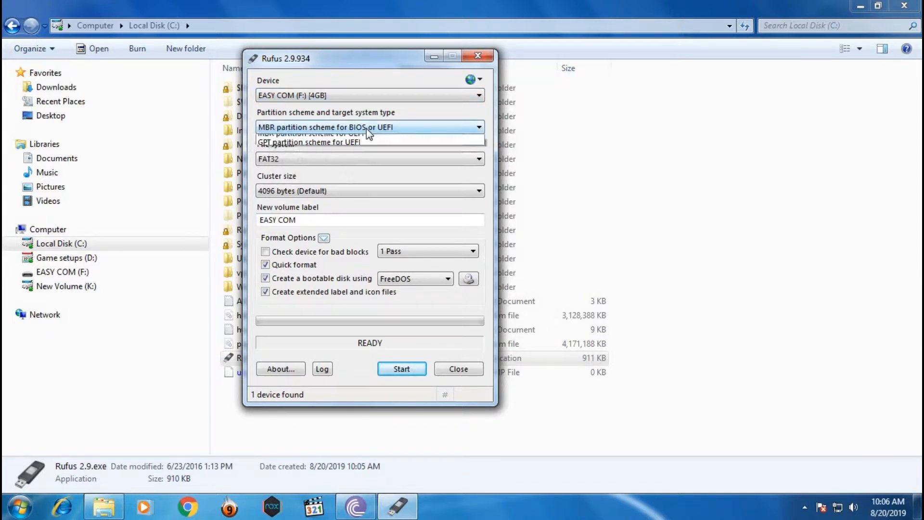
pyautogui.click(326, 127)
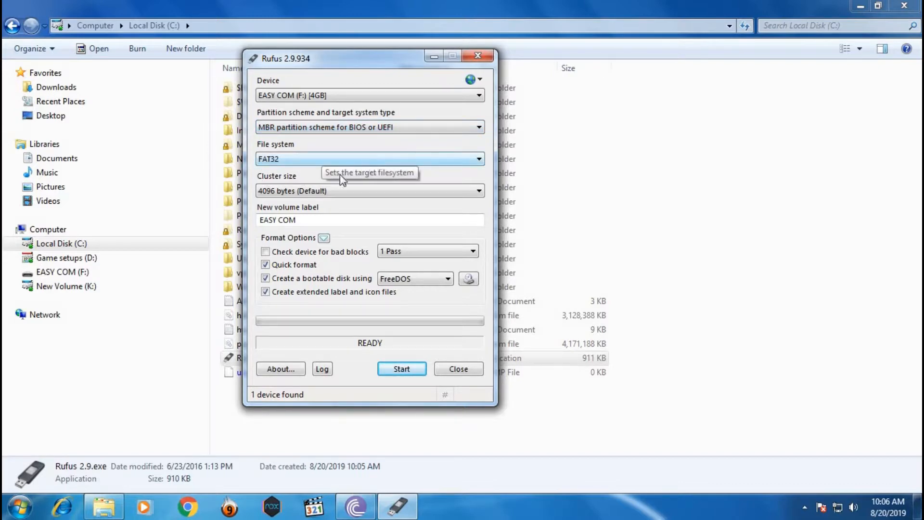
pyautogui.moveTo(355, 205)
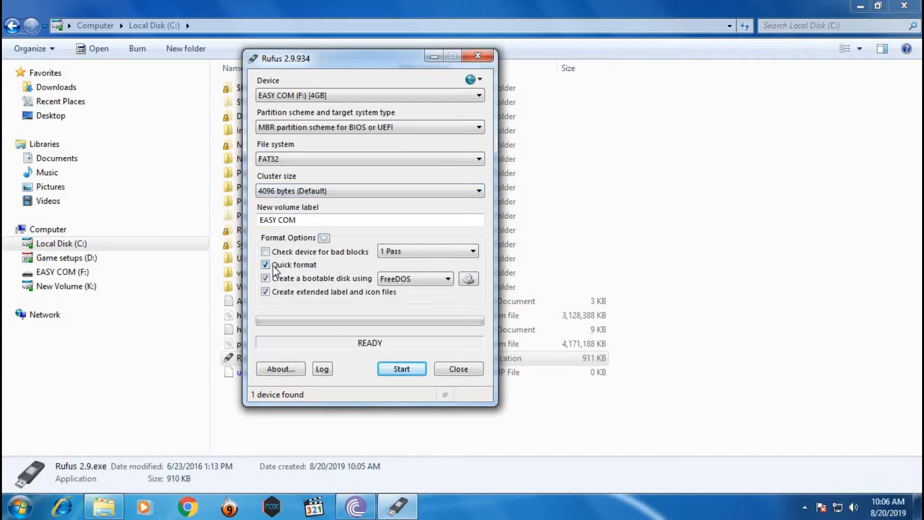
pyautogui.moveTo(407, 285)
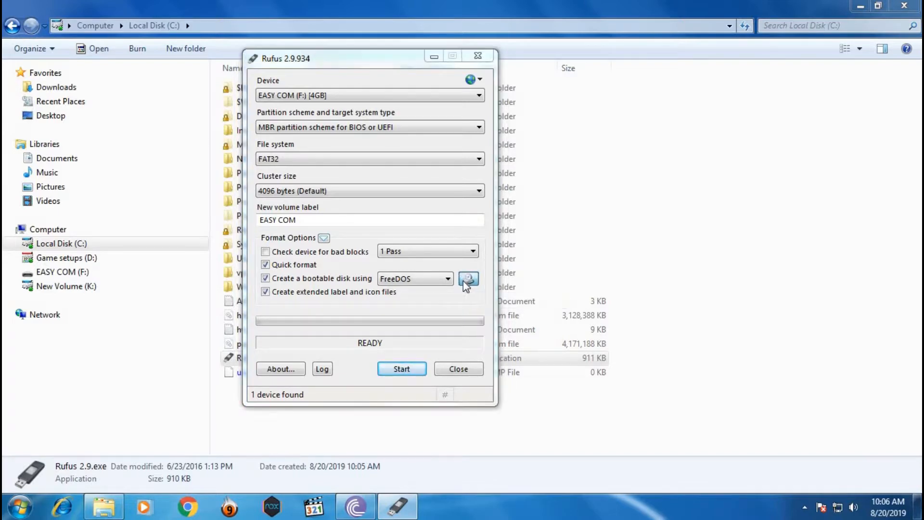
# - Load K:\software\win7\mydiscimage.iso as the bootable image for EASY COM (F:)
pyautogui.click(469, 278)
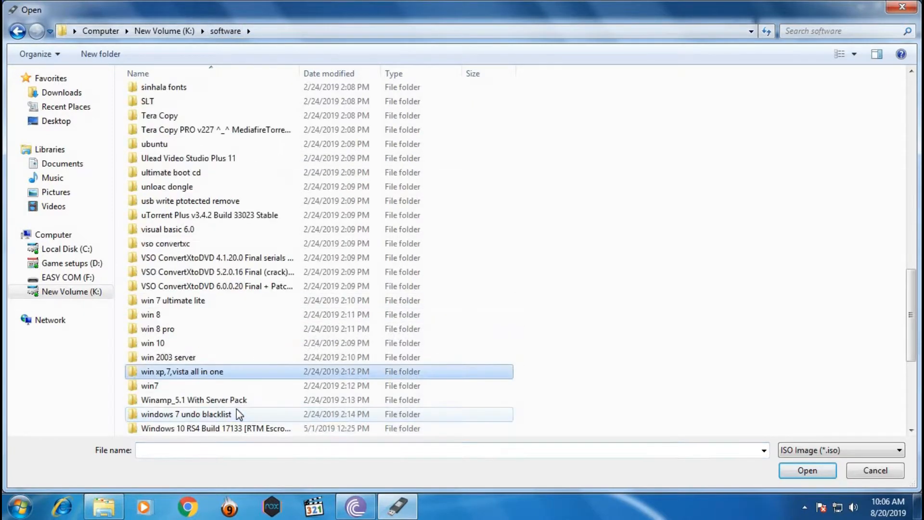
pyautogui.doubleClick(152, 343)
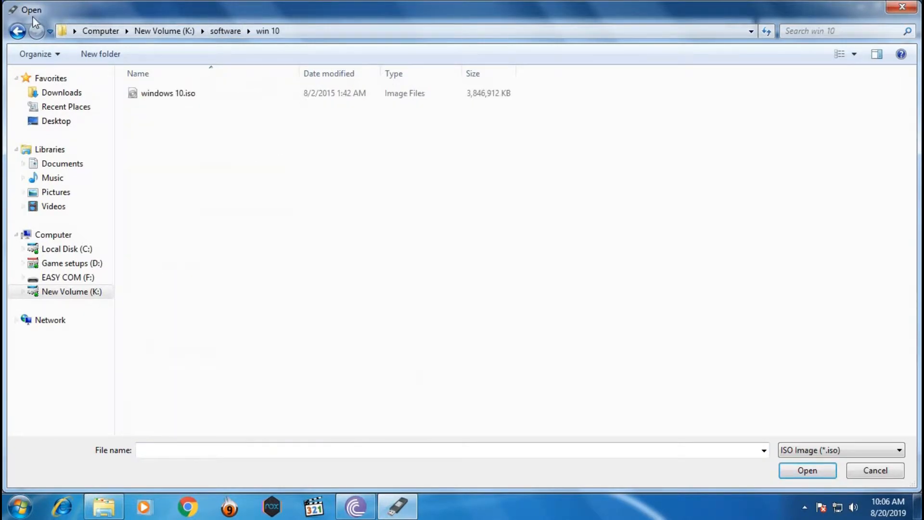
pyautogui.click(18, 31)
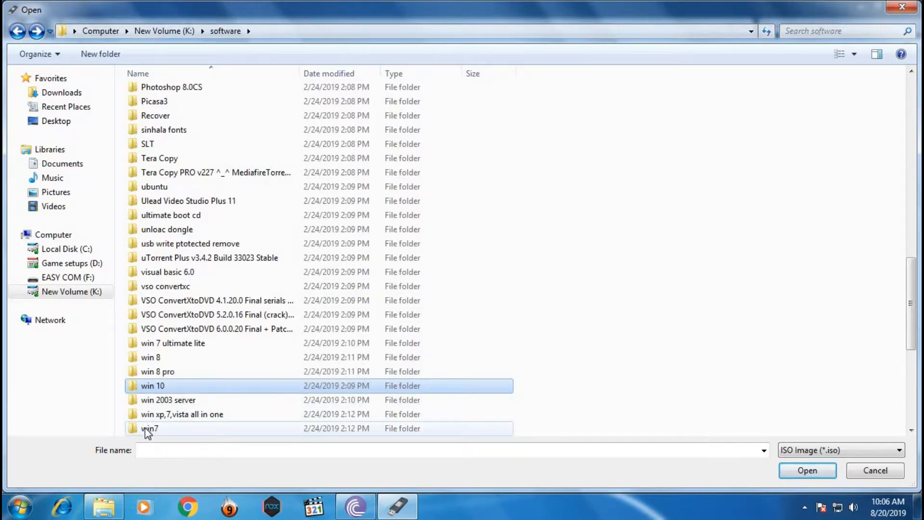
pyautogui.doubleClick(150, 429)
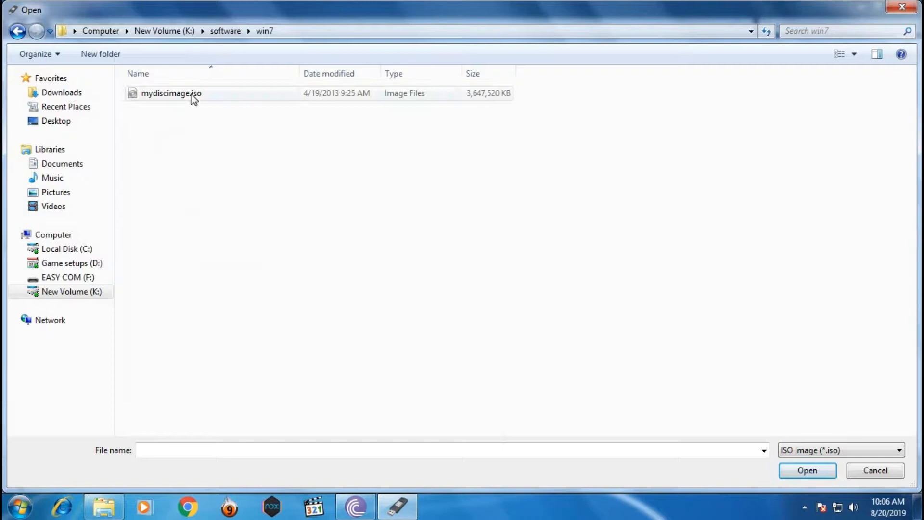
pyautogui.click(171, 93)
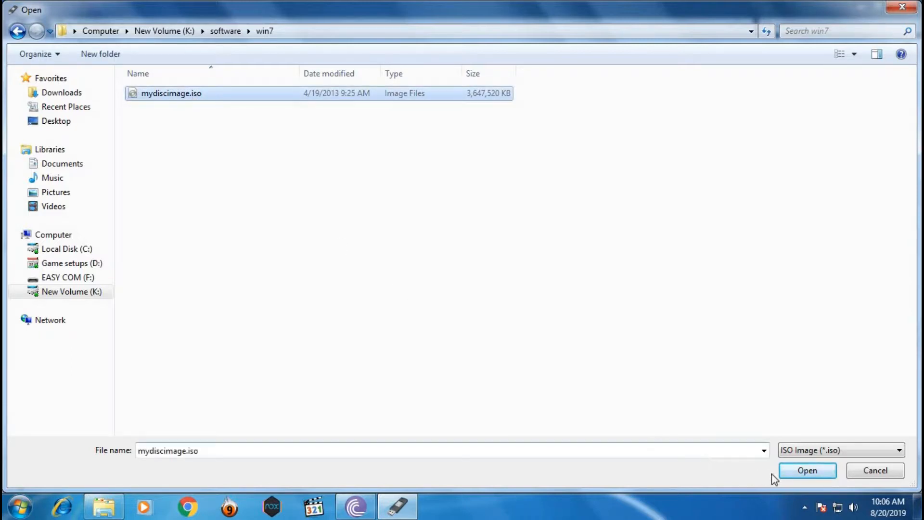
pyautogui.click(807, 470)
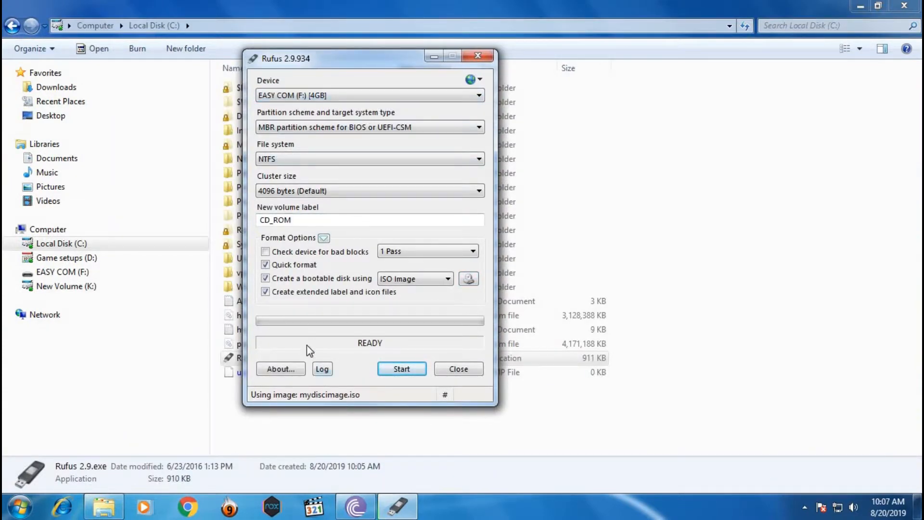
pyautogui.moveTo(402, 368)
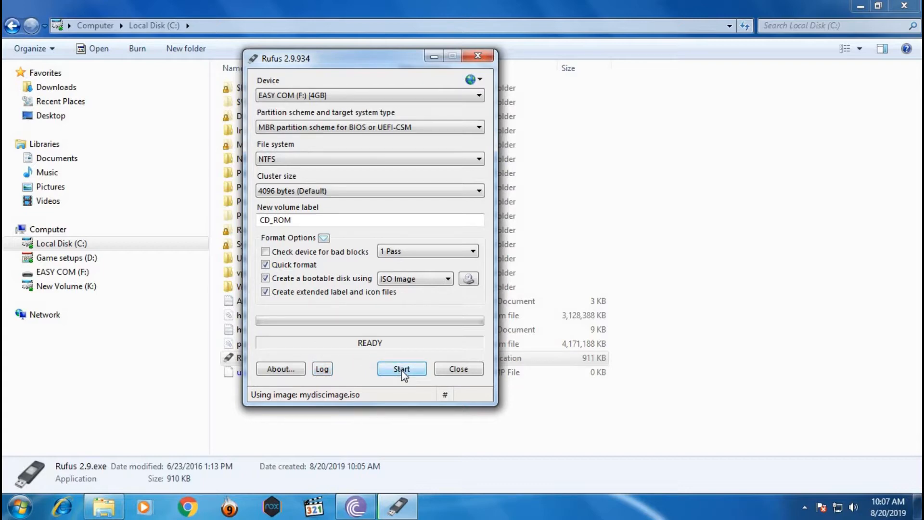
pyautogui.moveTo(401, 369)
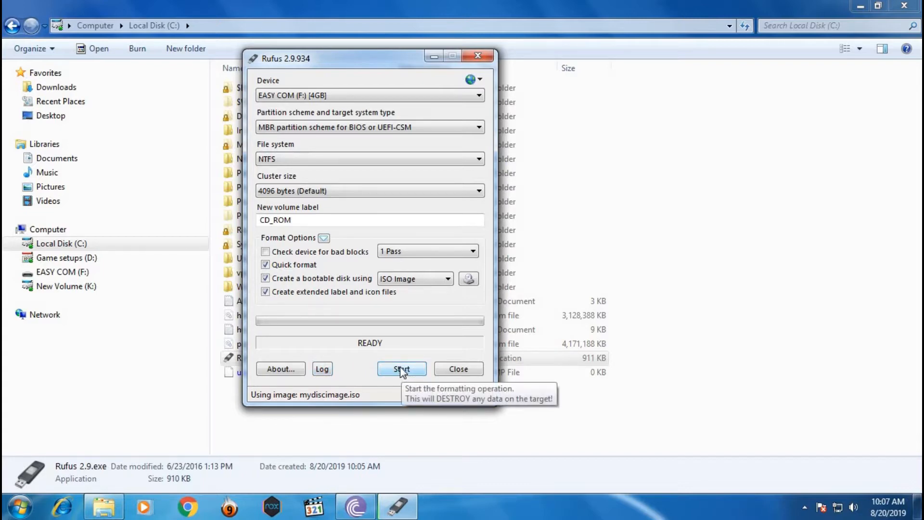
# - Start writing the image, bringing up the data-destruction warning for EASY COM (F:)
pyautogui.click(402, 369)
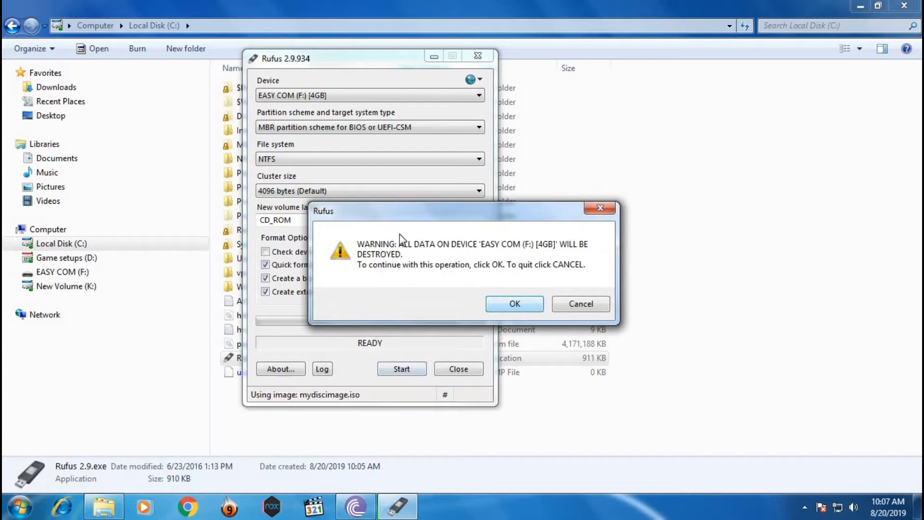
pyautogui.moveTo(436, 258)
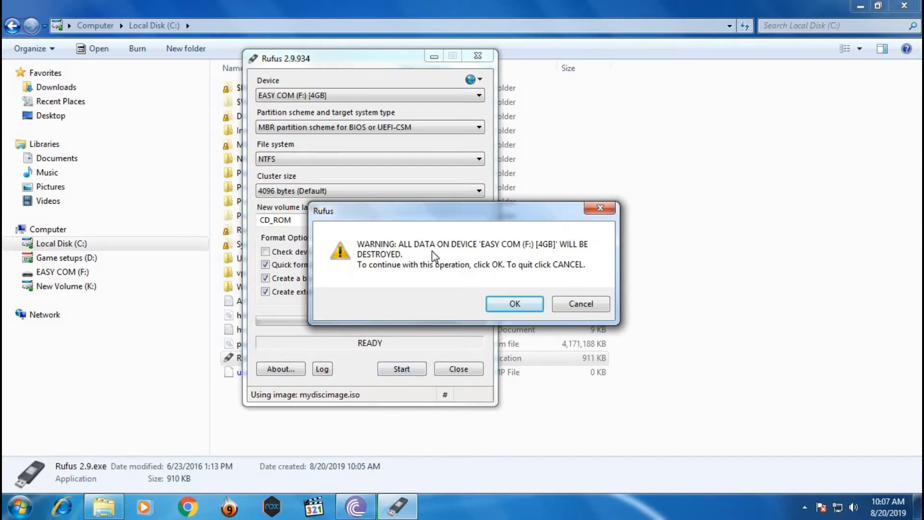
pyautogui.moveTo(533, 253)
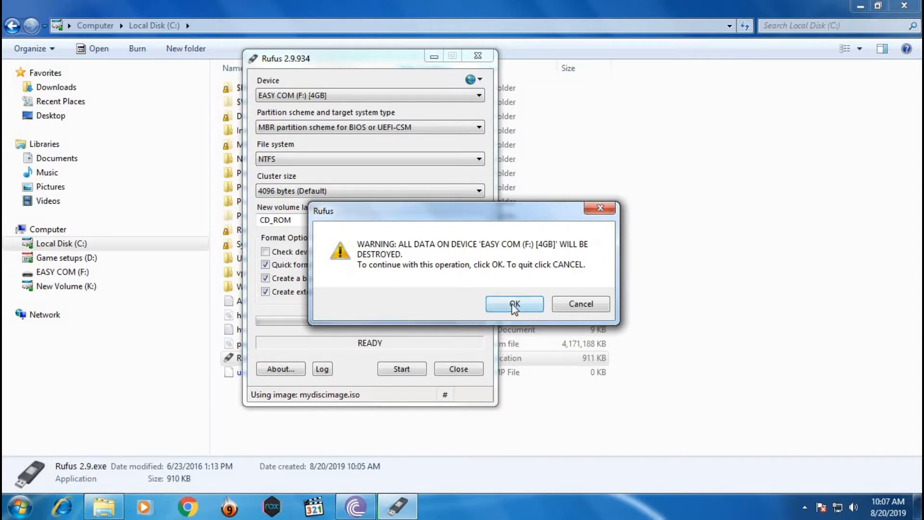
# - Confirm erasing the drive so Rufus writes the Windows 7 image to it
pyautogui.click(514, 303)
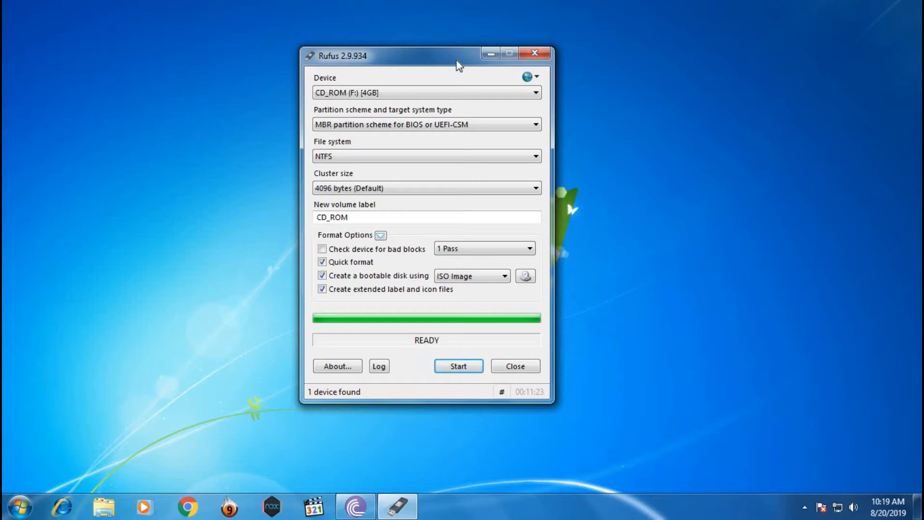
pyautogui.moveTo(490, 303)
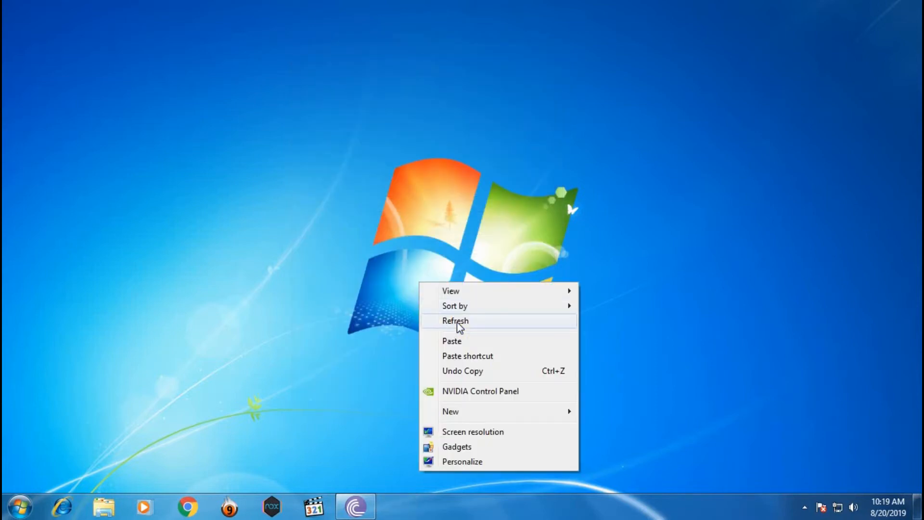
# - Refresh the desktop and show Computer maximized, listing the drive as CD_ROM (F:)
pyautogui.click(455, 320)
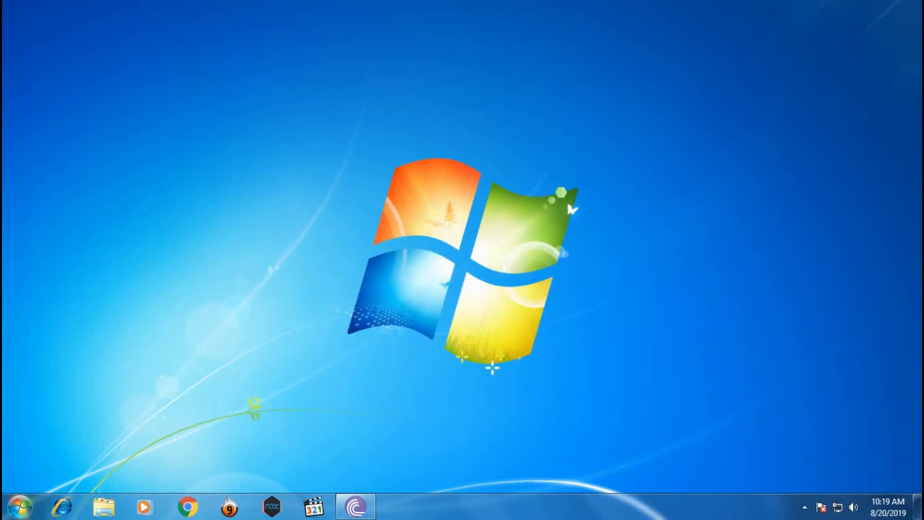
pyautogui.click(21, 507)
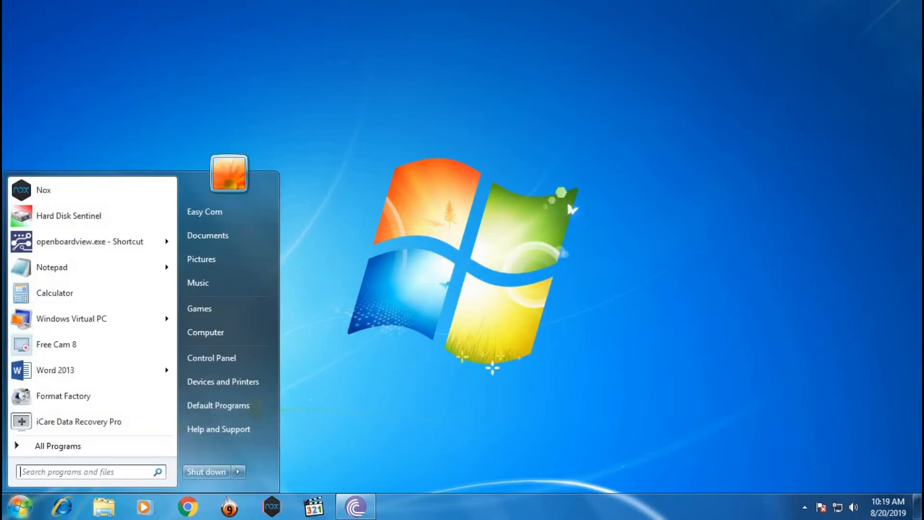
pyautogui.click(205, 332)
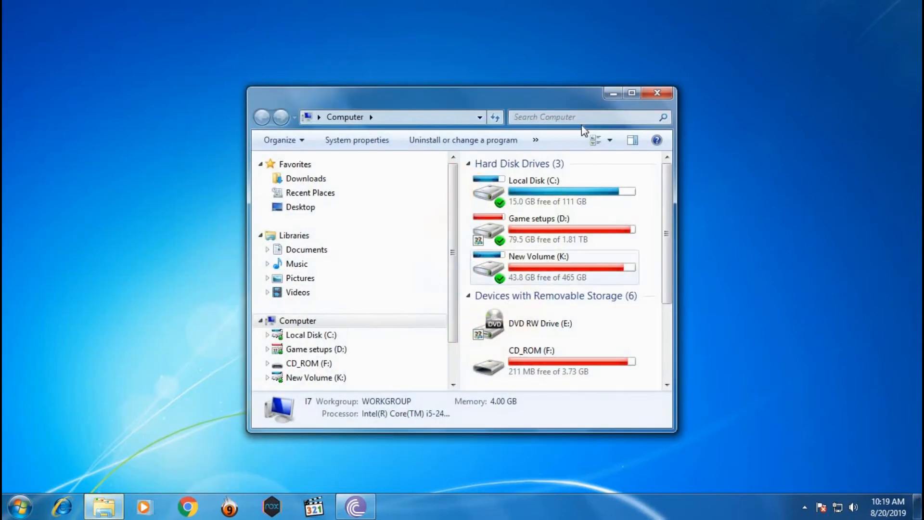
pyautogui.click(631, 93)
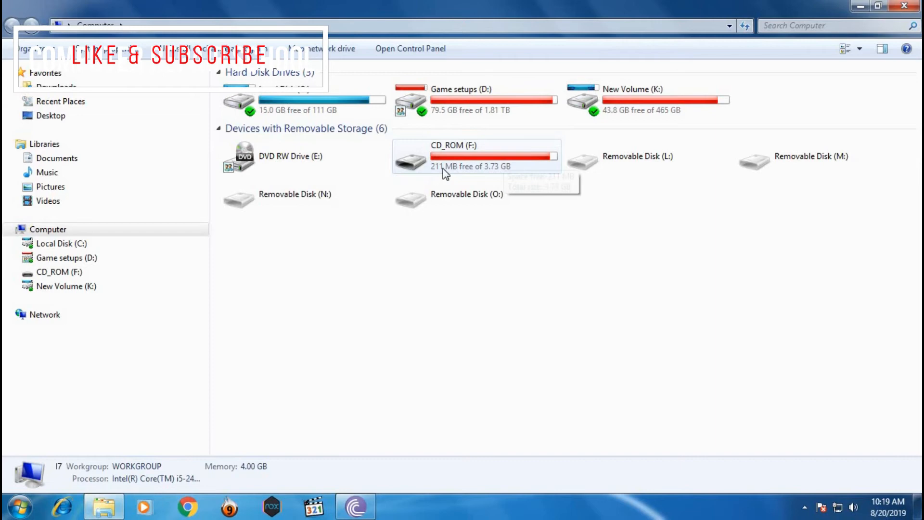
# - Browse into CD_ROM (F:) and launch its setup.exe to reach the Install Windows screen
pyautogui.doubleClick(445, 156)
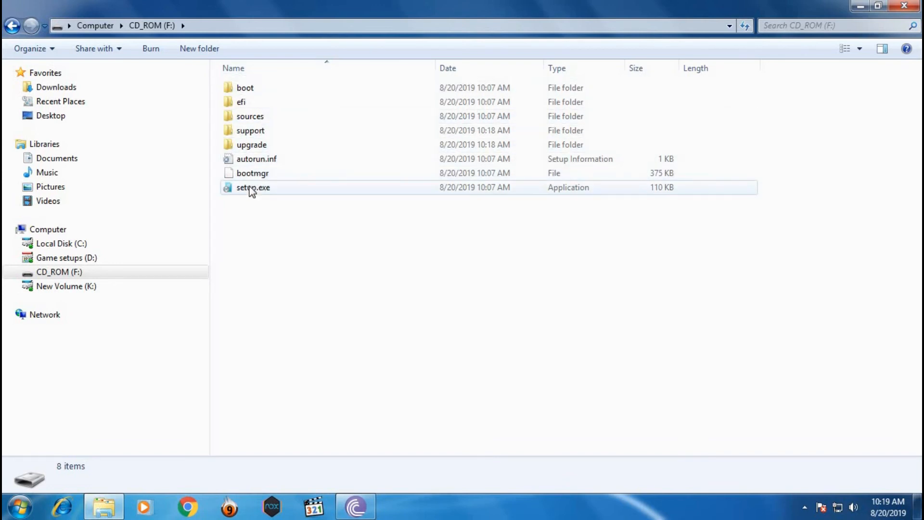
pyautogui.moveTo(252, 187)
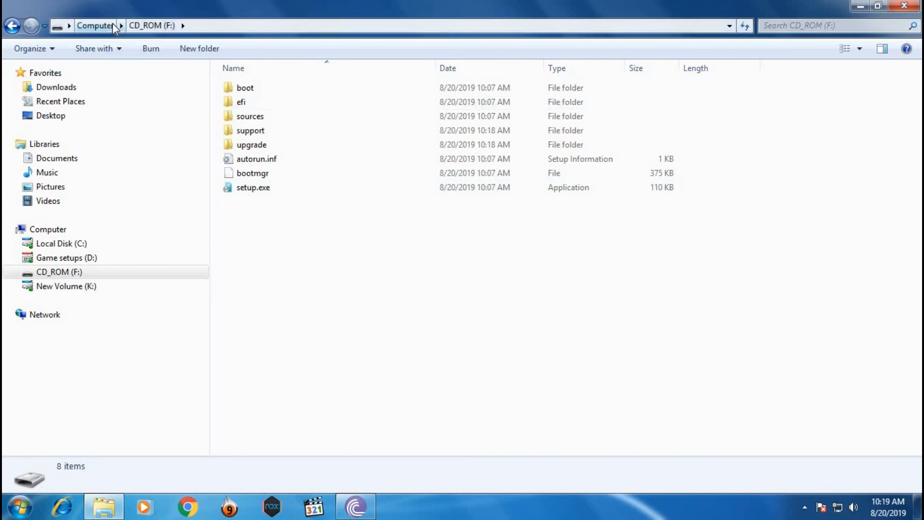
pyautogui.click(253, 187)
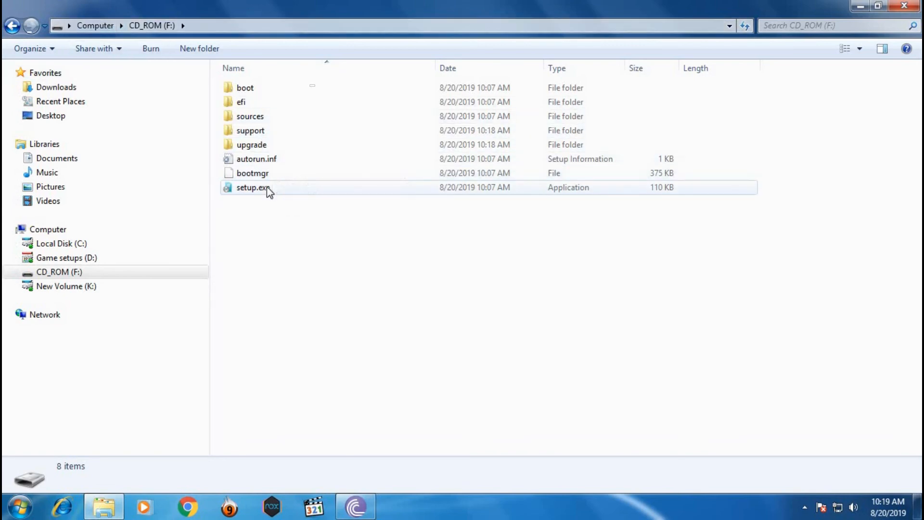
pyautogui.doubleClick(252, 186)
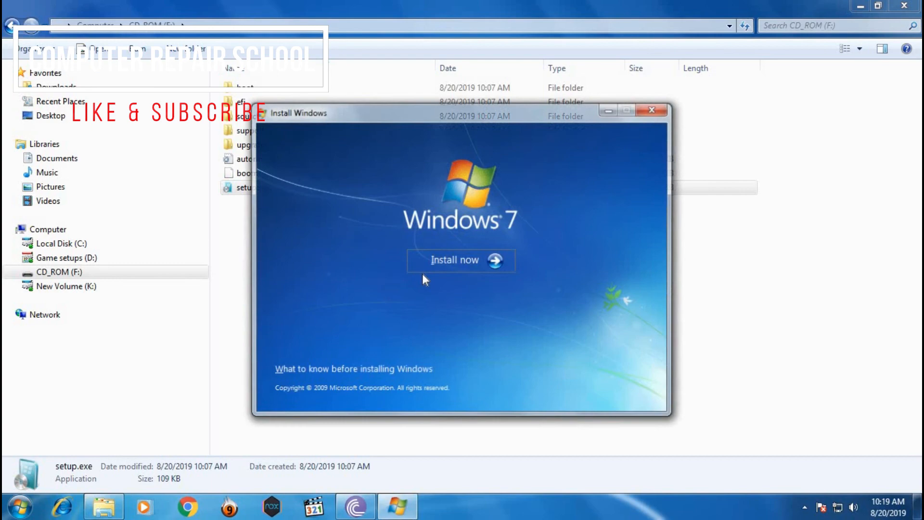